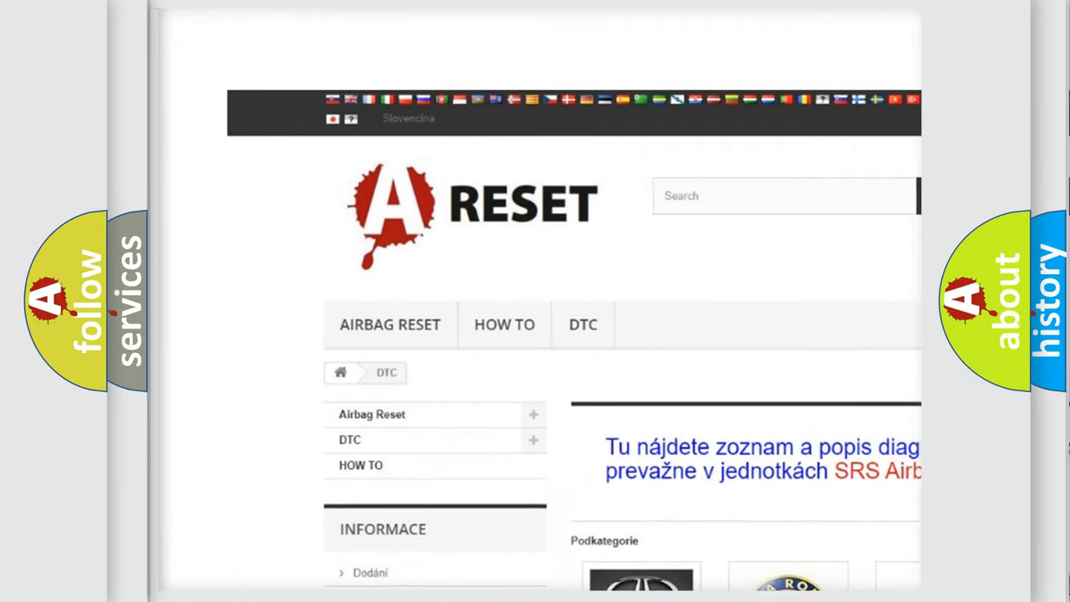
# Step: Open the Jeep DTC page from the brand grid and scroll through its trouble codes
pyautogui.scroll(-3)
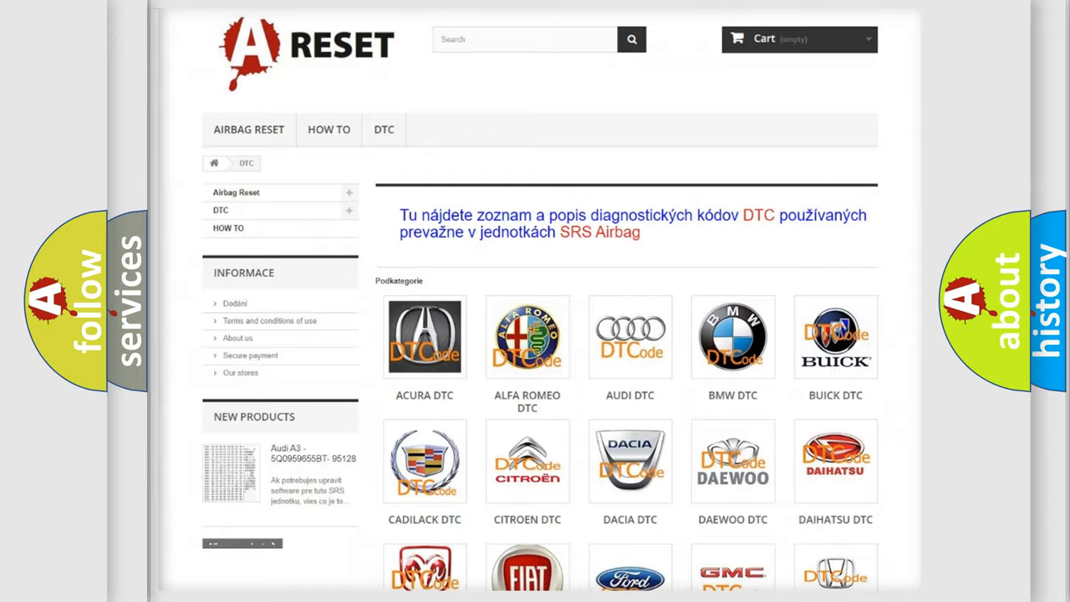
pyautogui.scroll(-3)
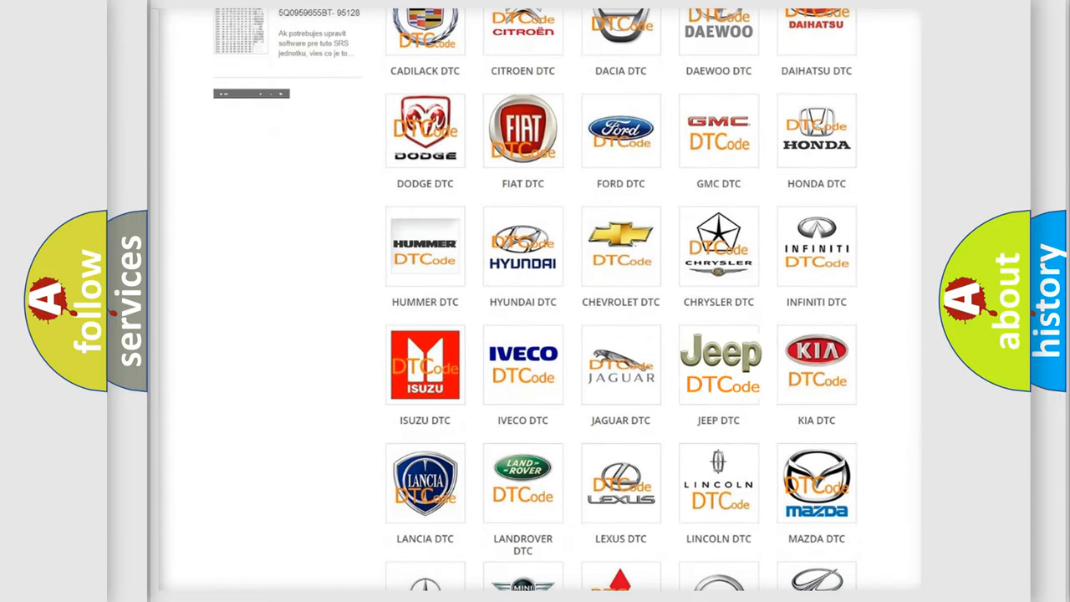
pyautogui.click(718, 364)
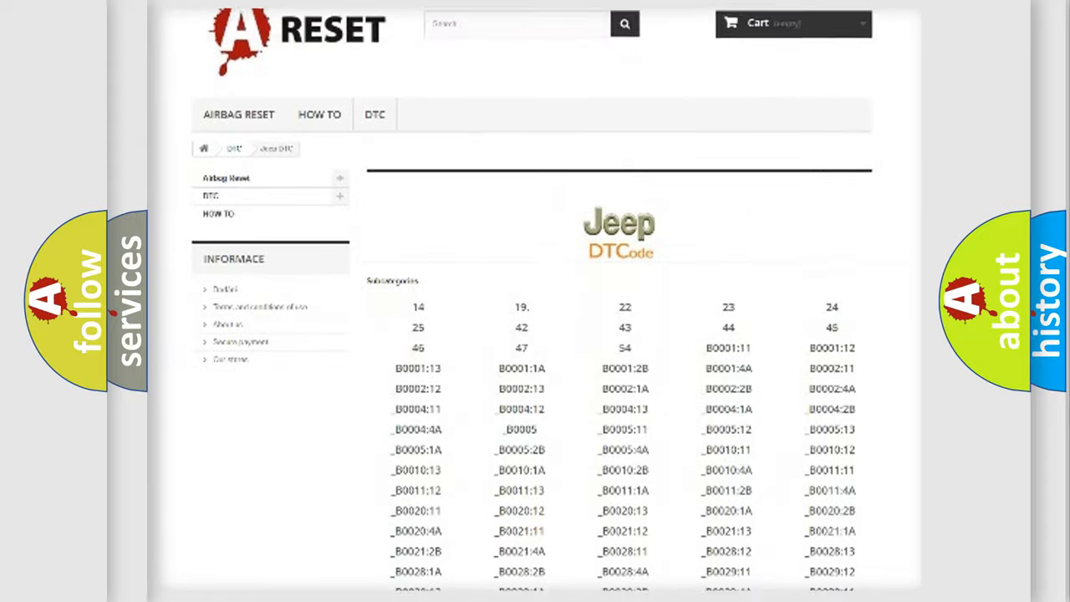
pyautogui.scroll(-3)
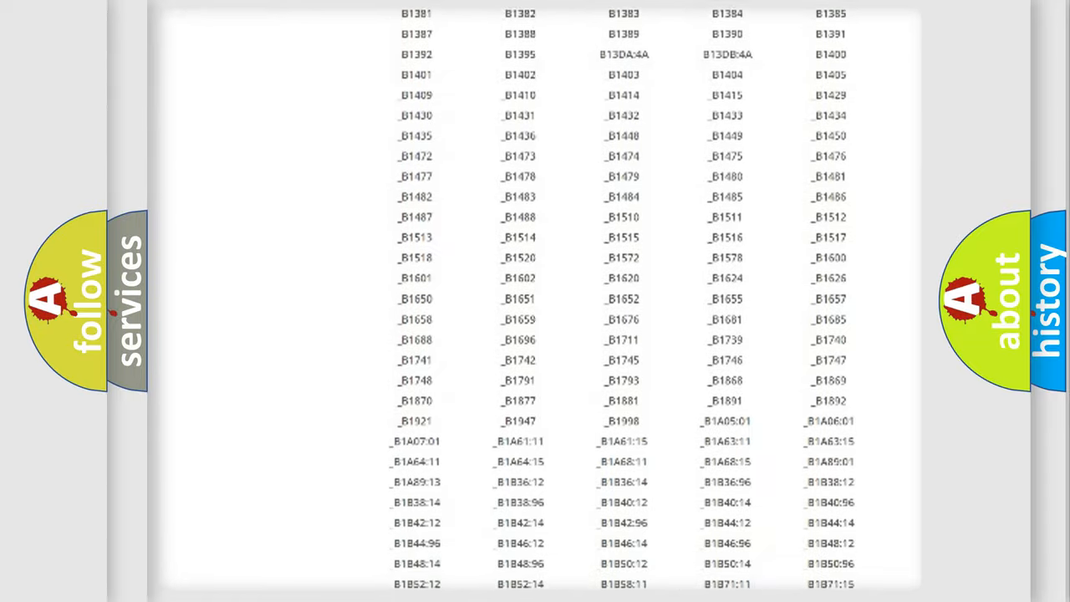